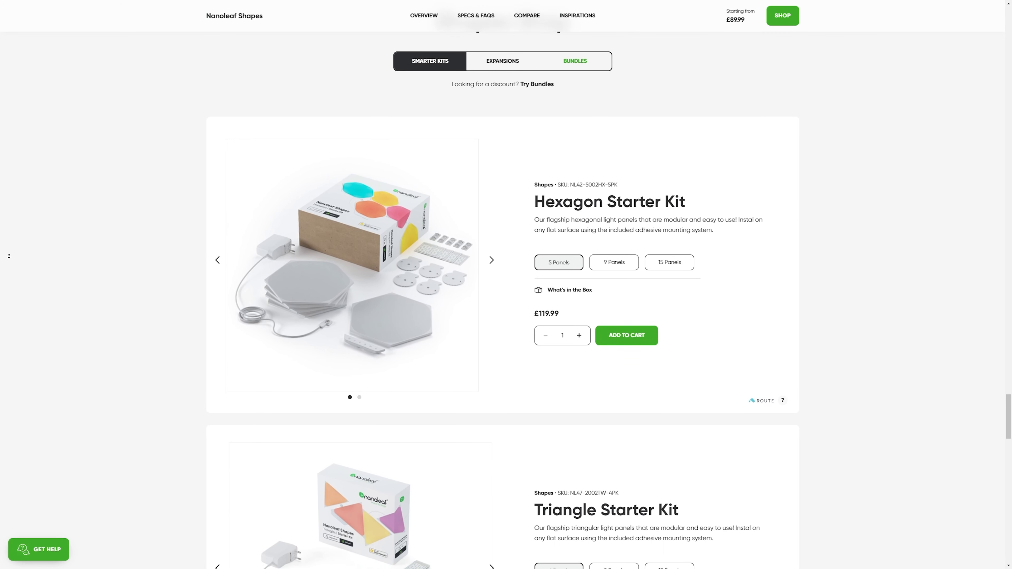
scroll("down", 3)
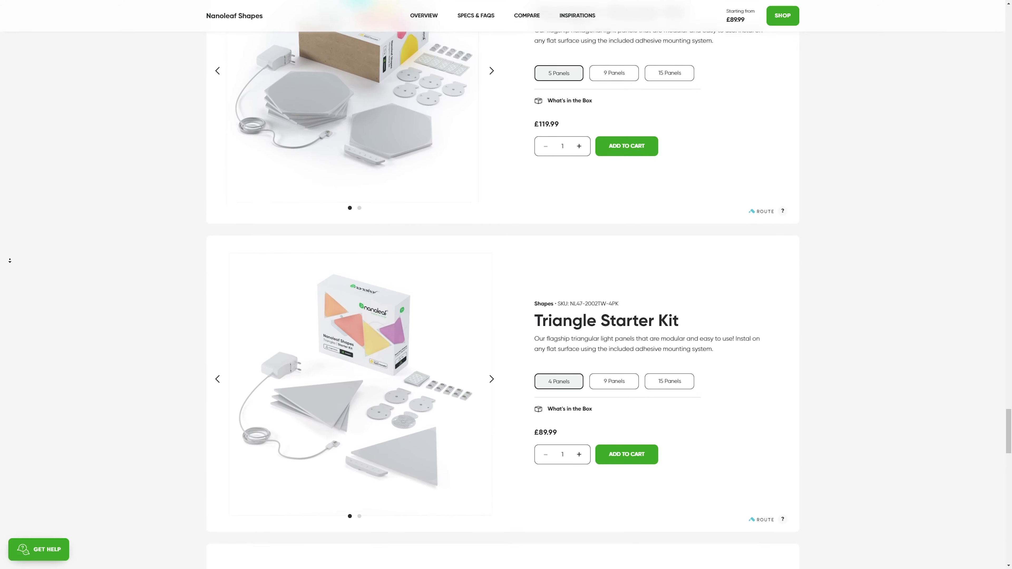